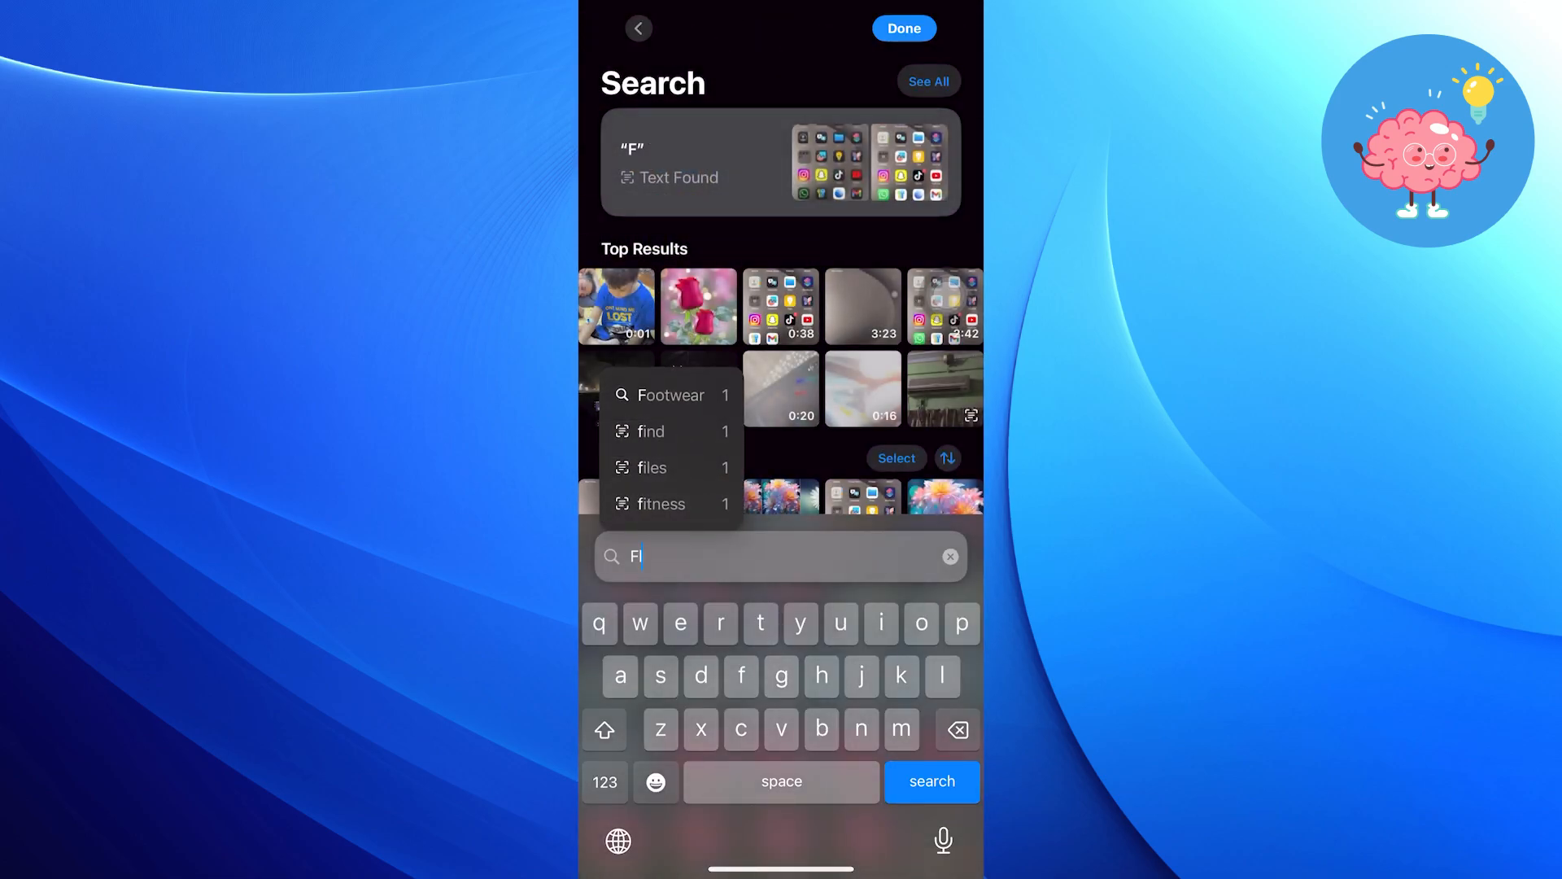
Search the library for 'Flower', then clear the search and return to the library
type("Flower")
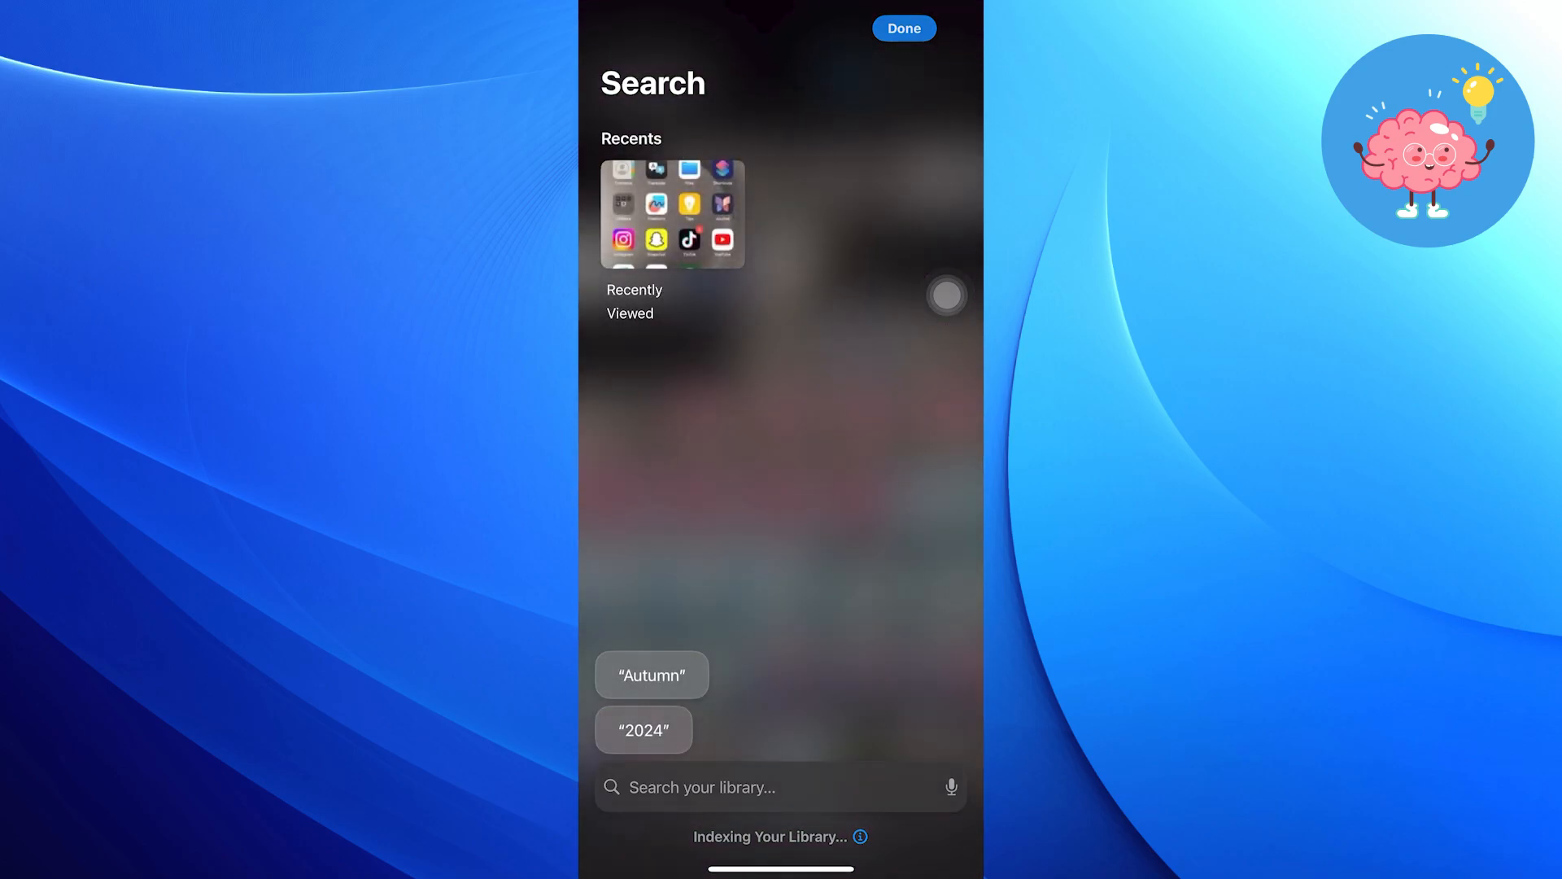
left_click(901, 28)
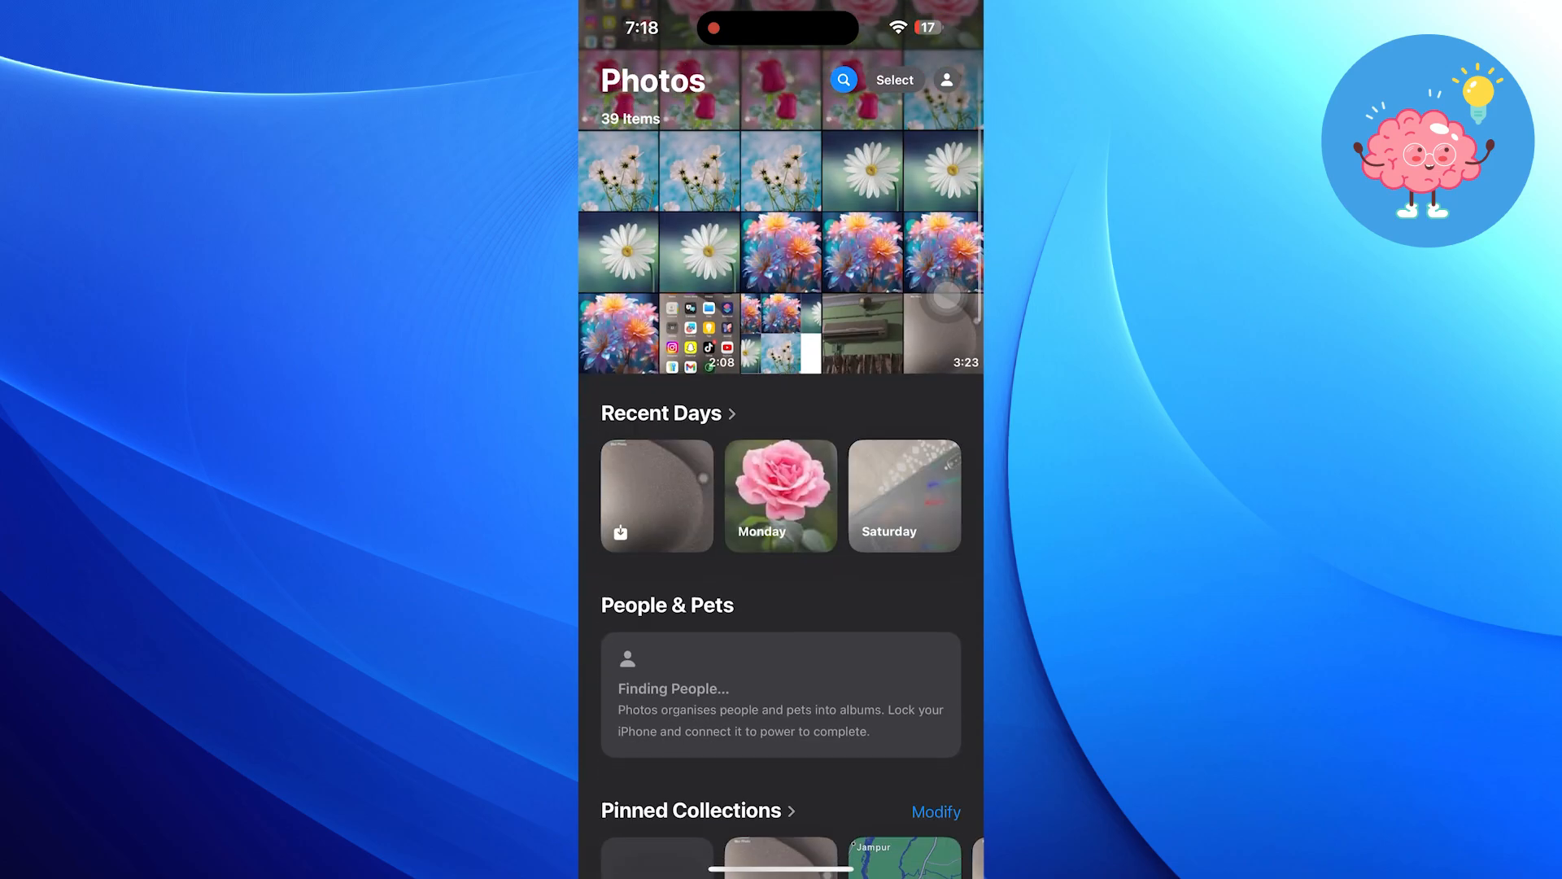
Scroll past Pinned Collections, Memories, Trips and Featured Photos to Utilities and Albums
scroll("down", 3)
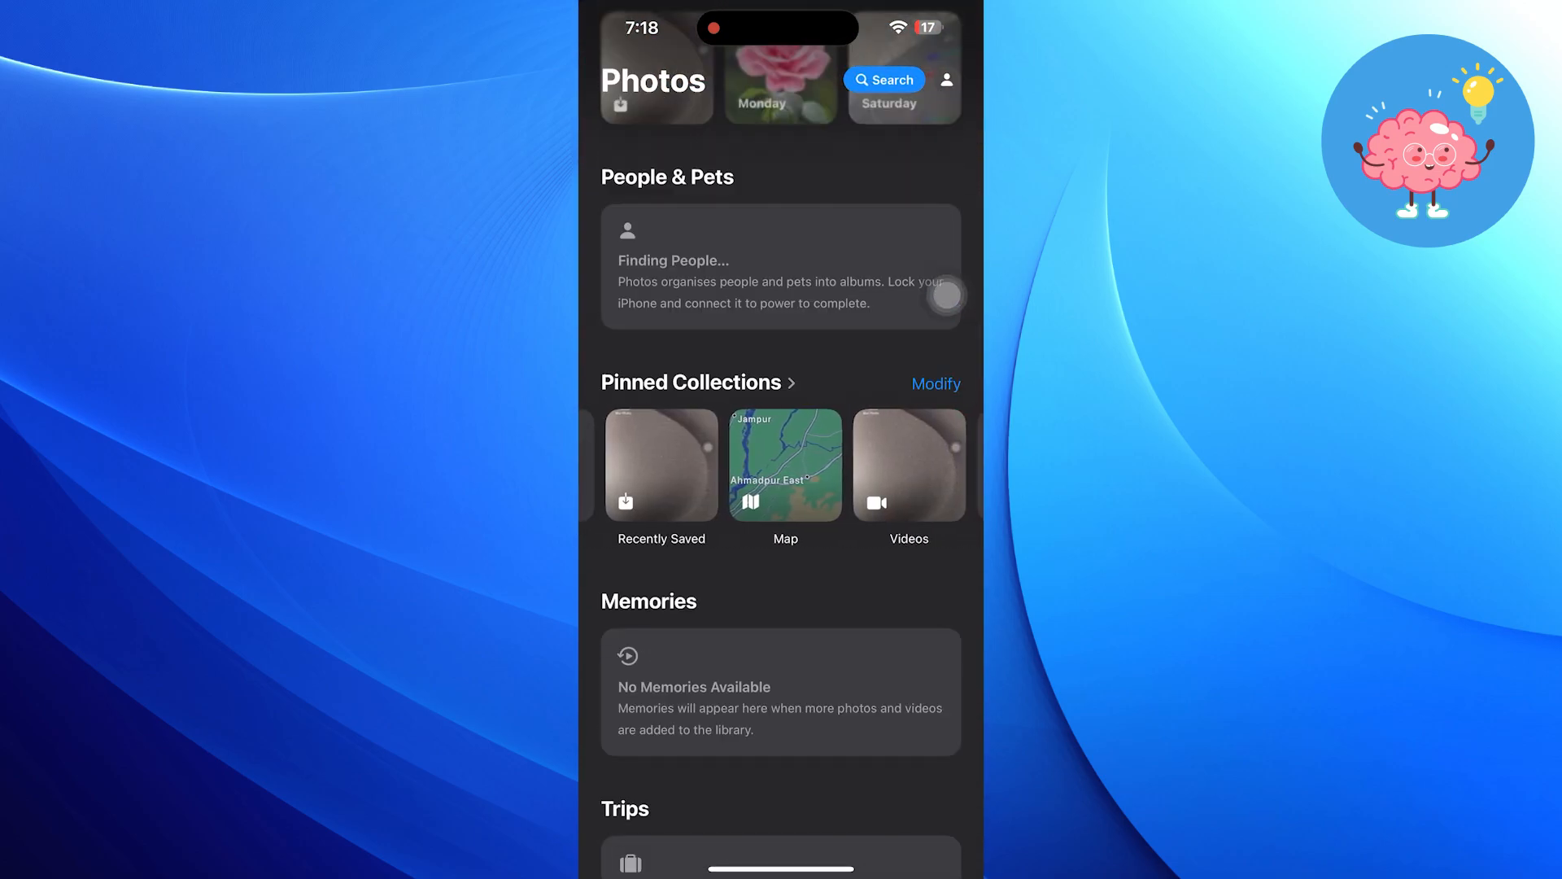
scroll("left", 3)
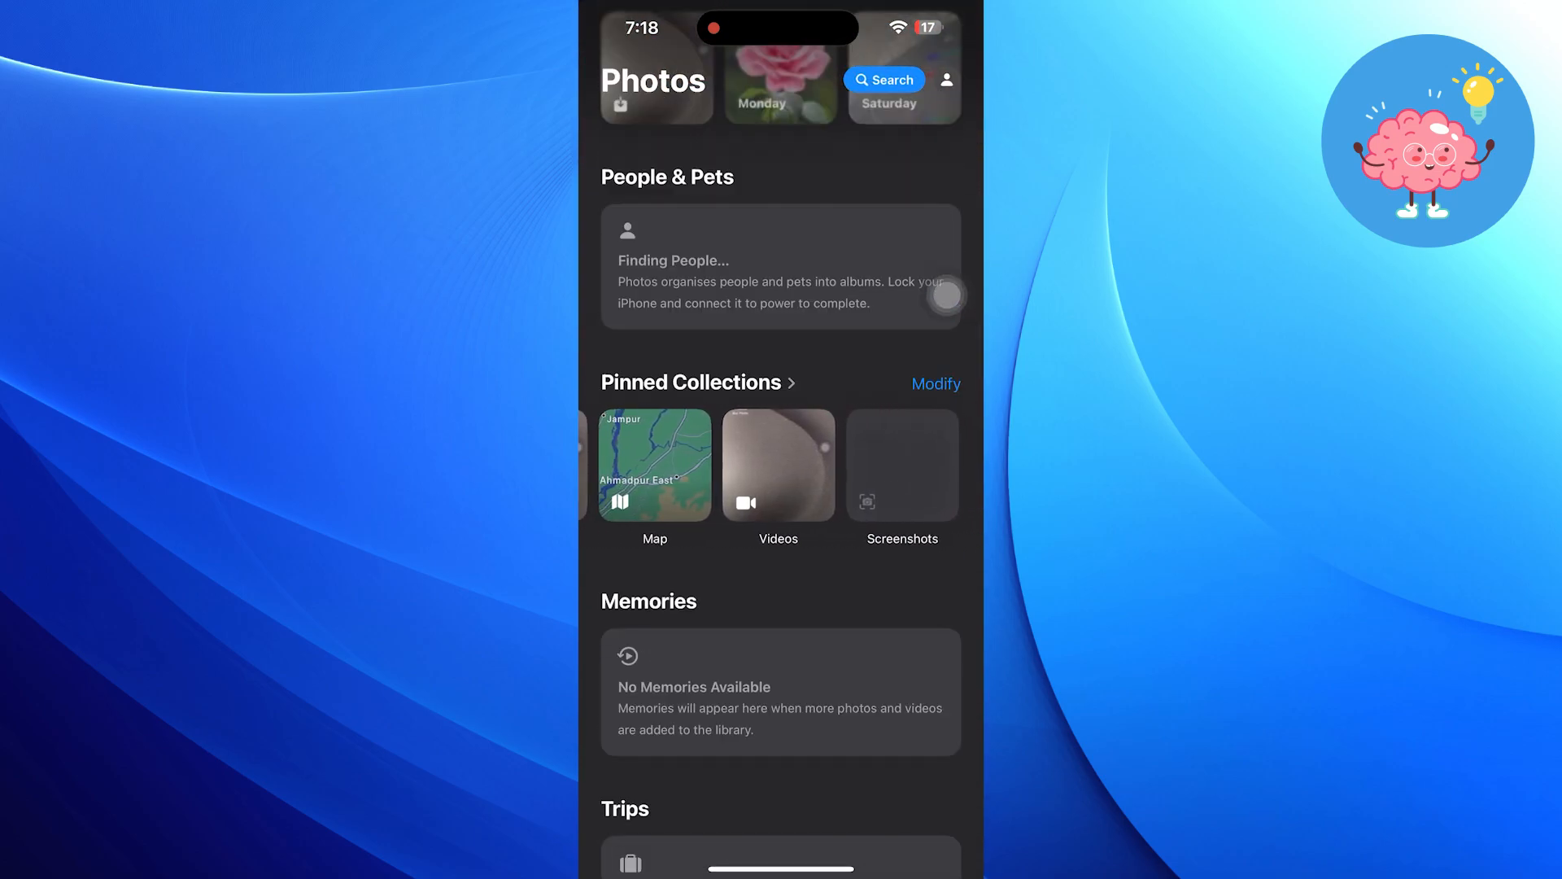
scroll("left", 3)
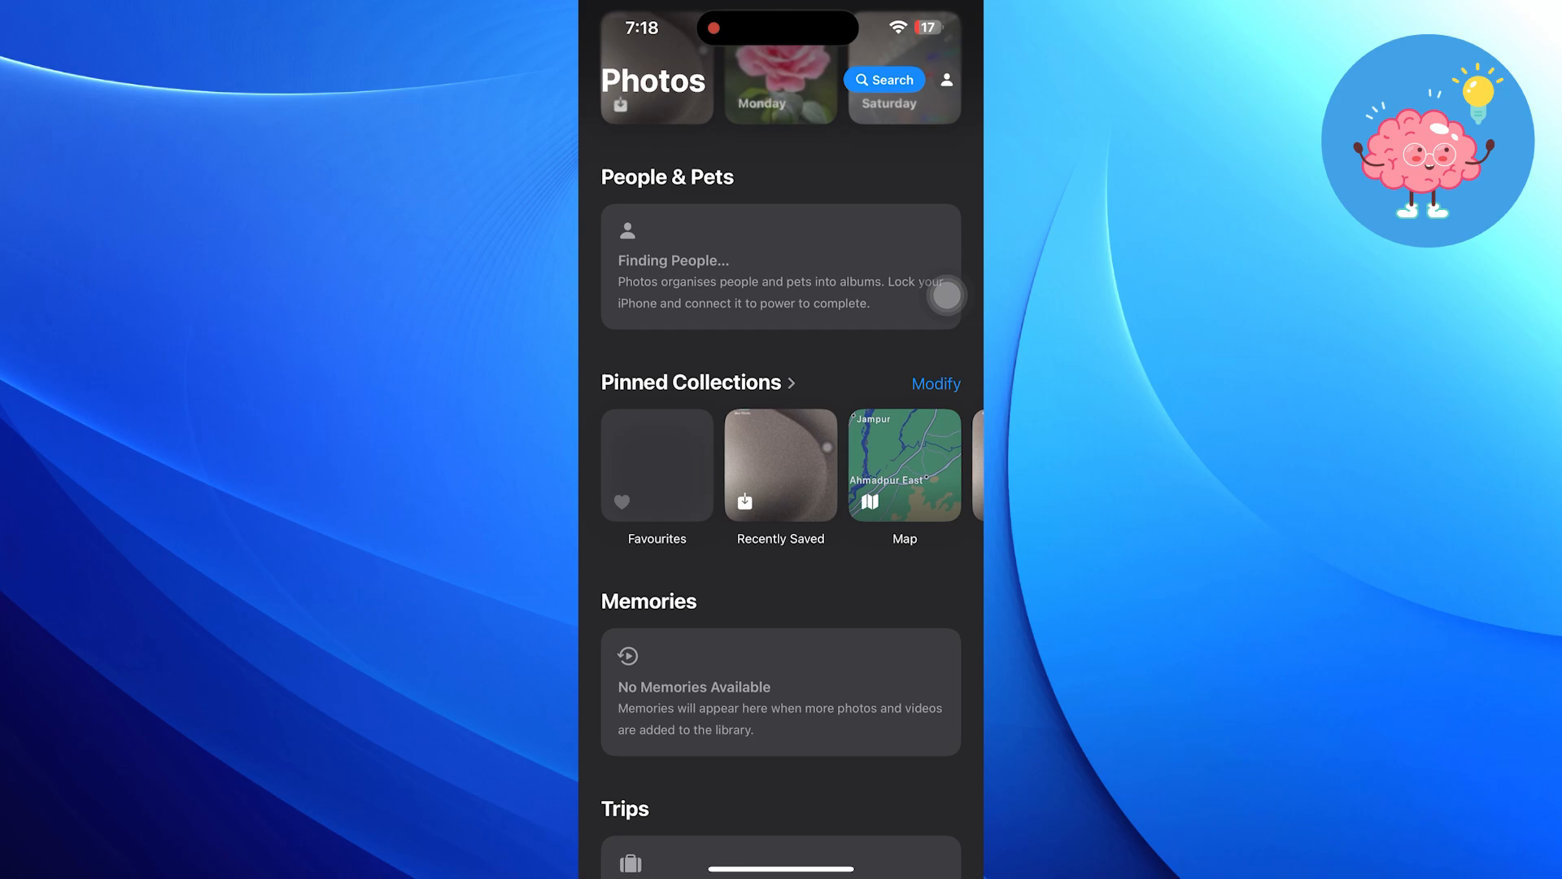
scroll("down", 3)
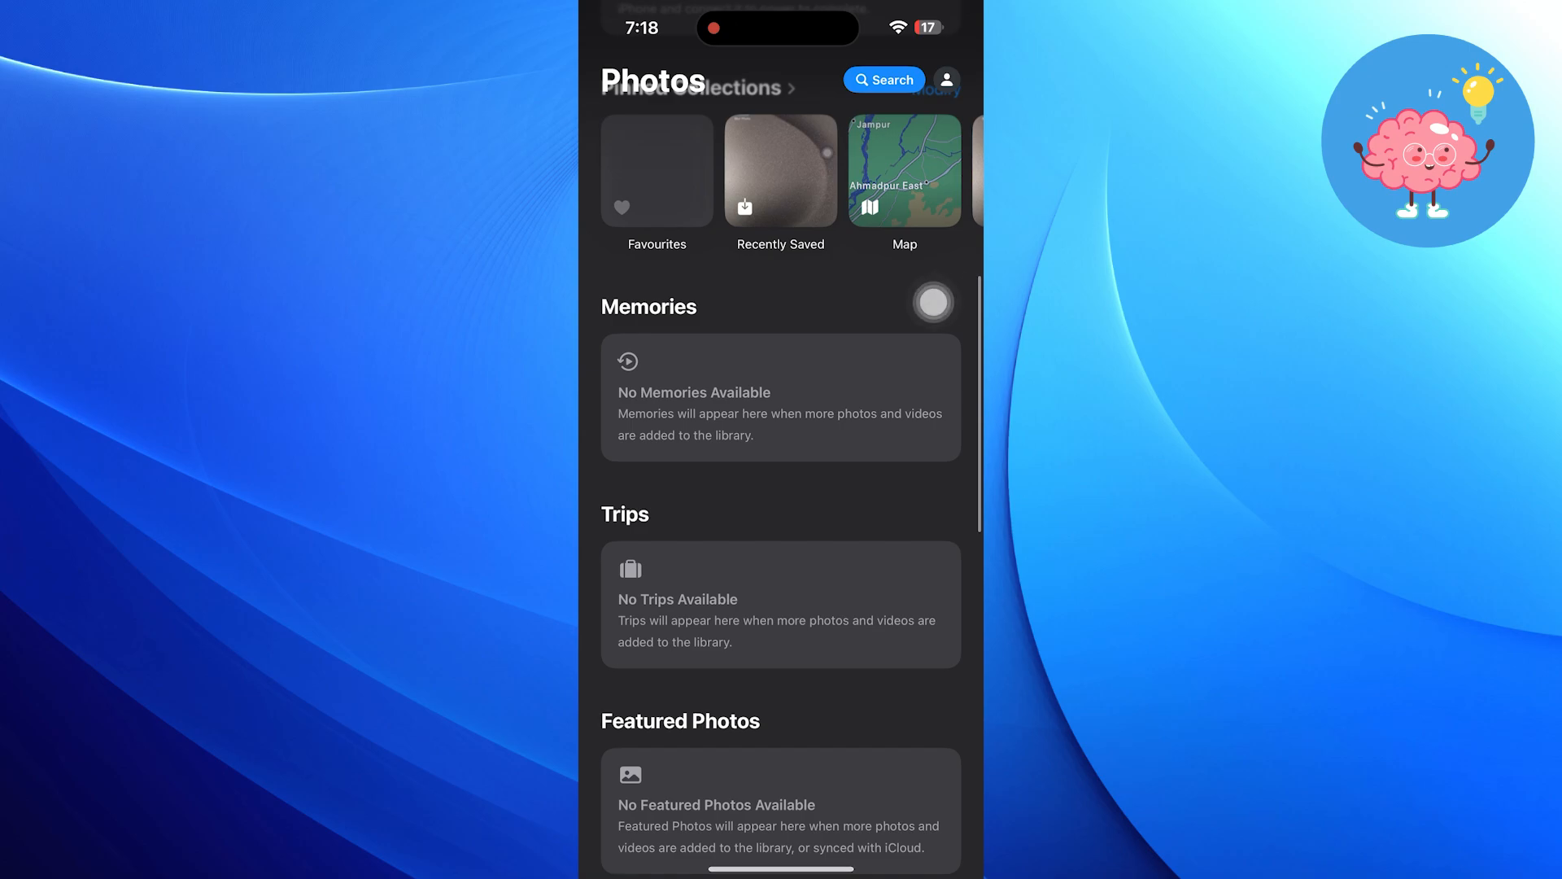
scroll("down", 3)
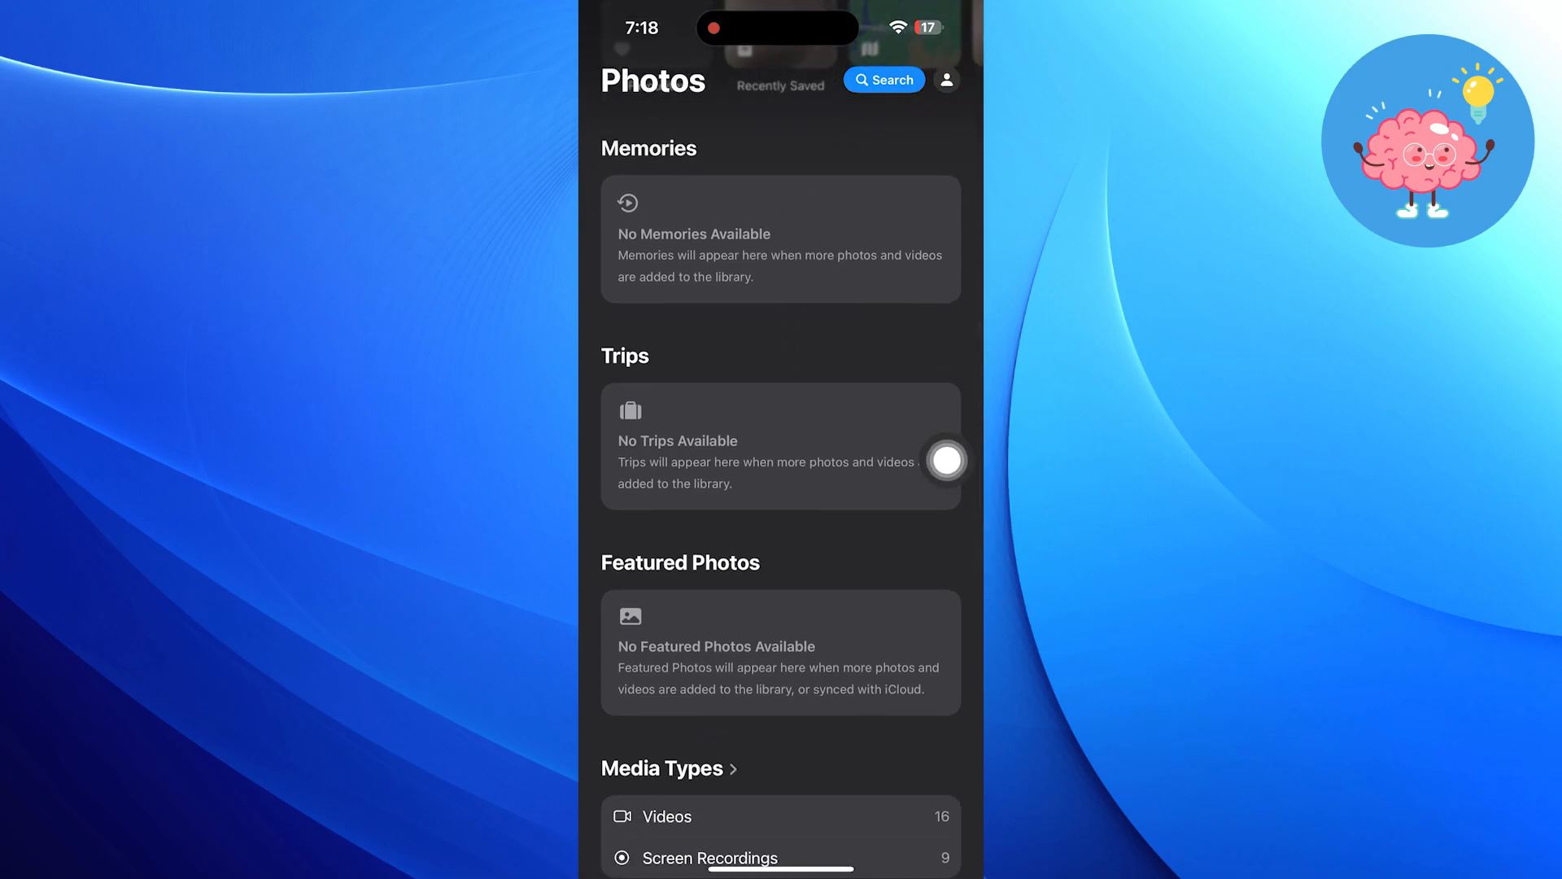
scroll("down", 3)
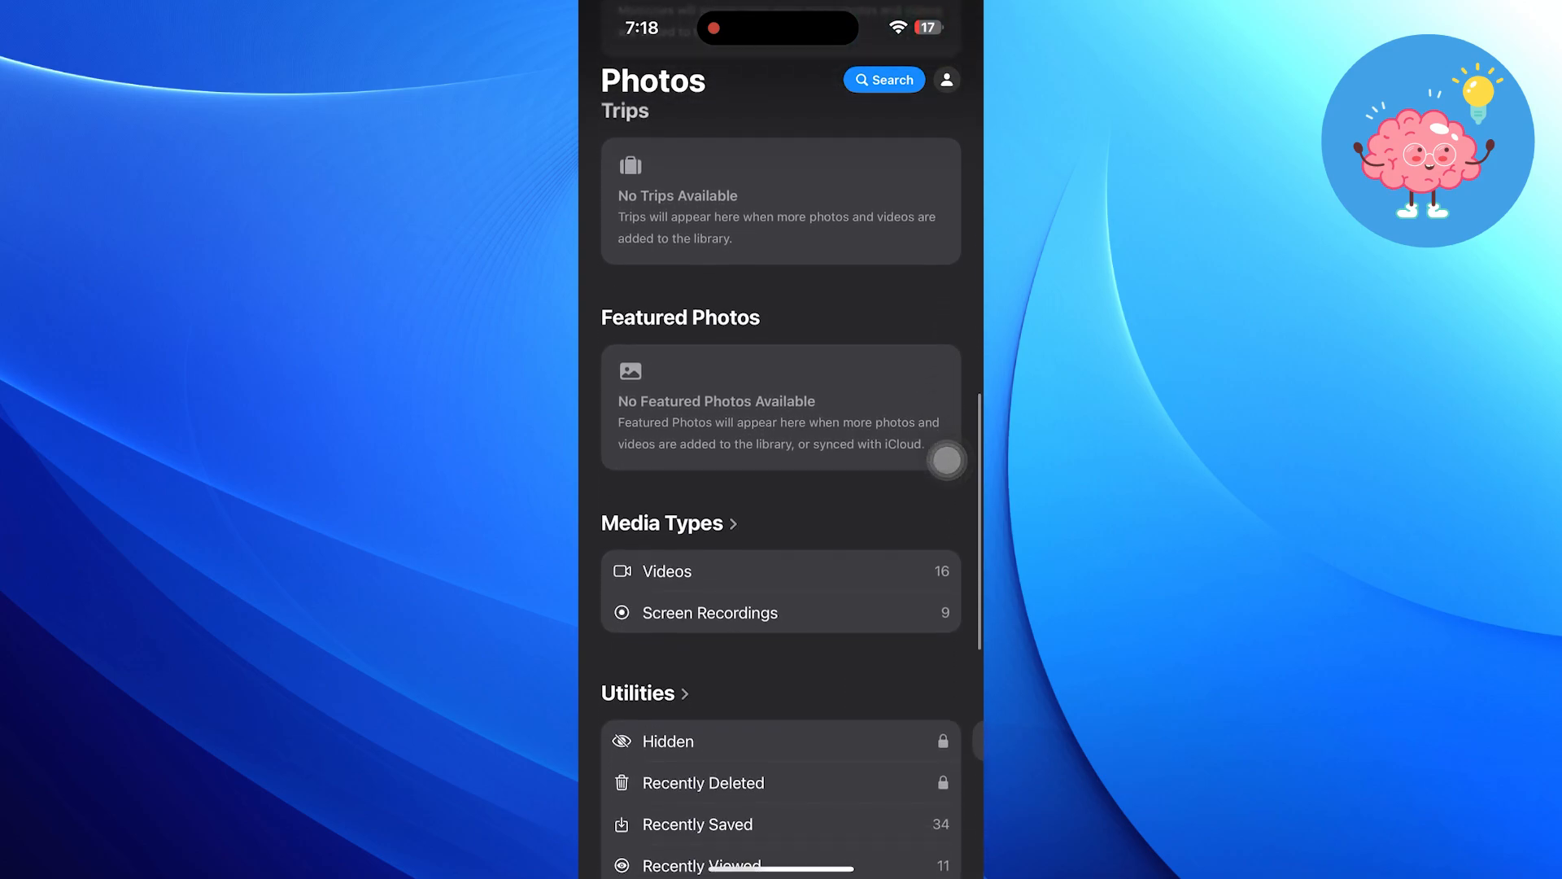
scroll("down", 3)
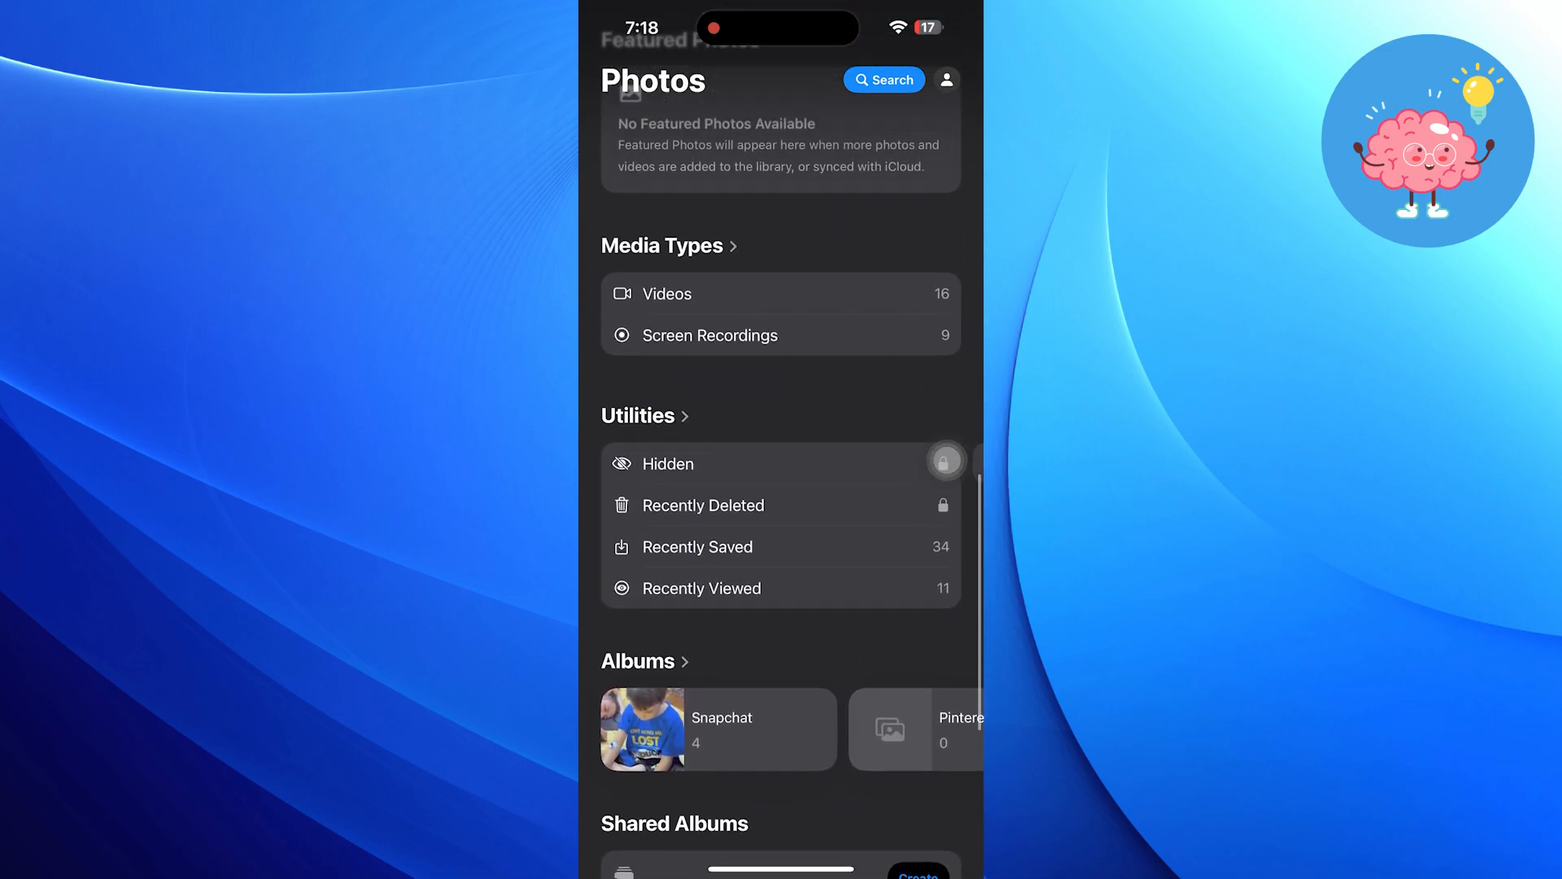
scroll("down", 3)
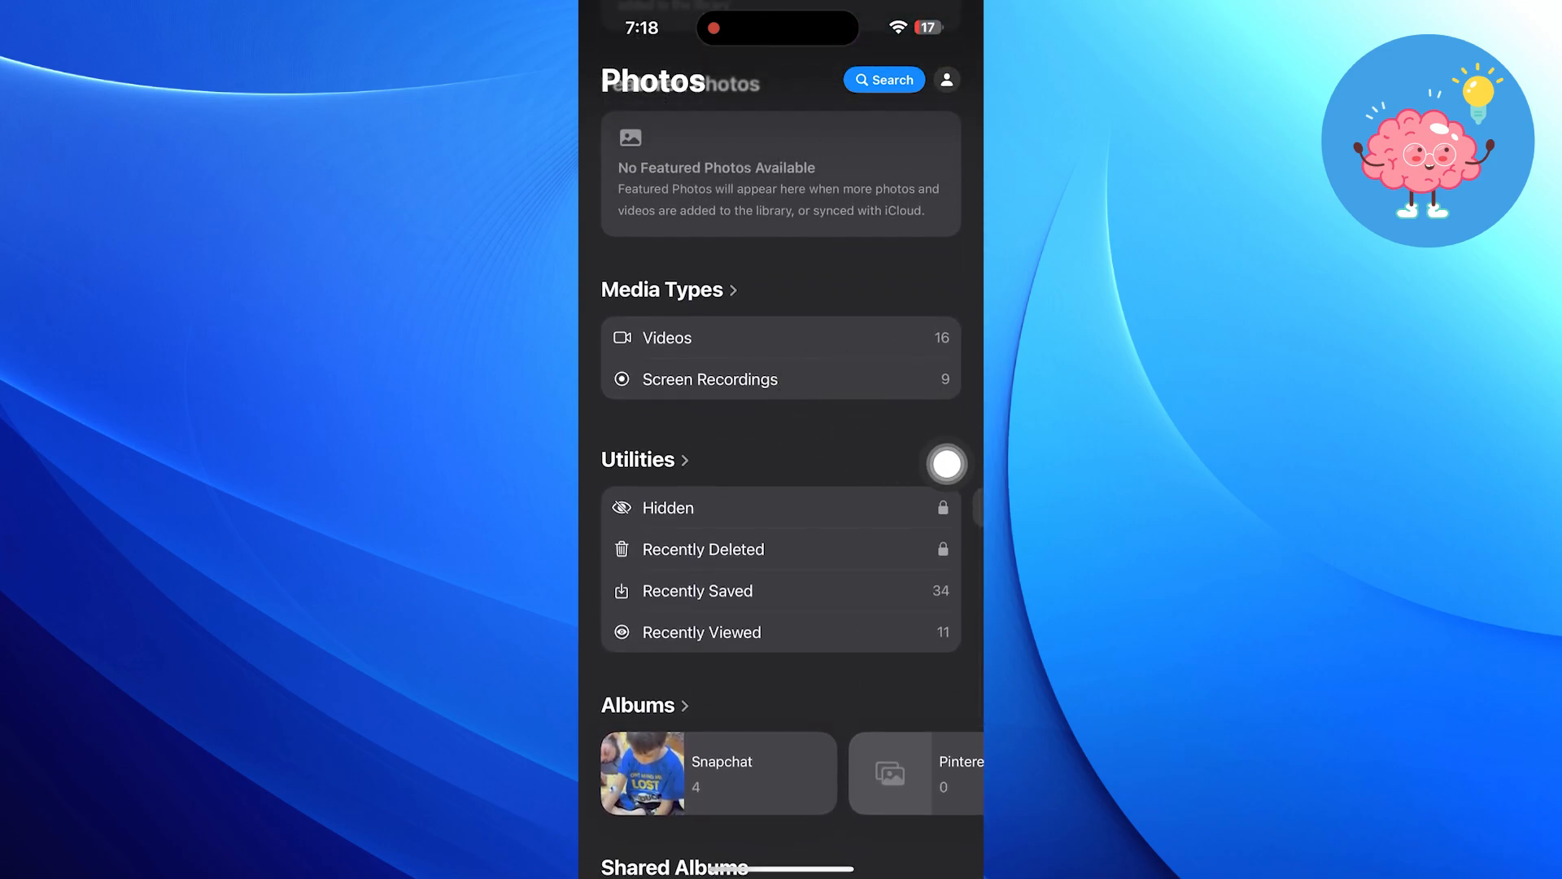